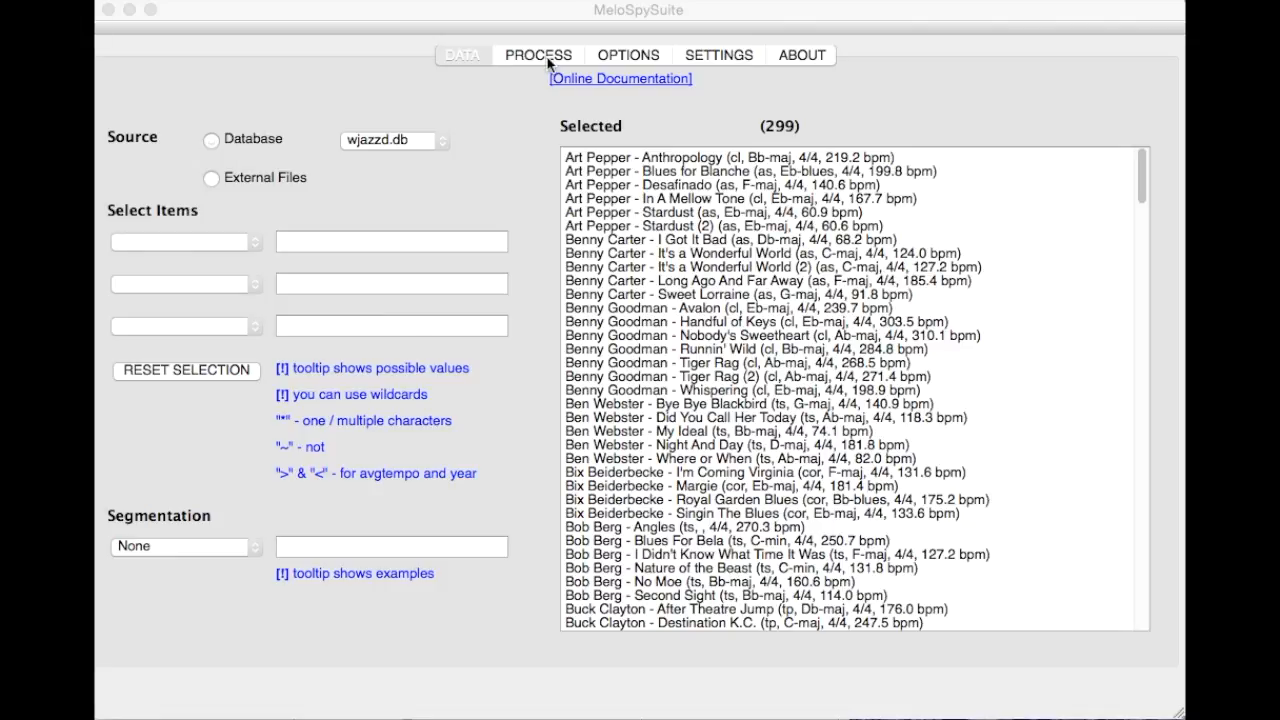
Switch to the Process section and land on its Feature + Visualization sub-page
click(538, 56)
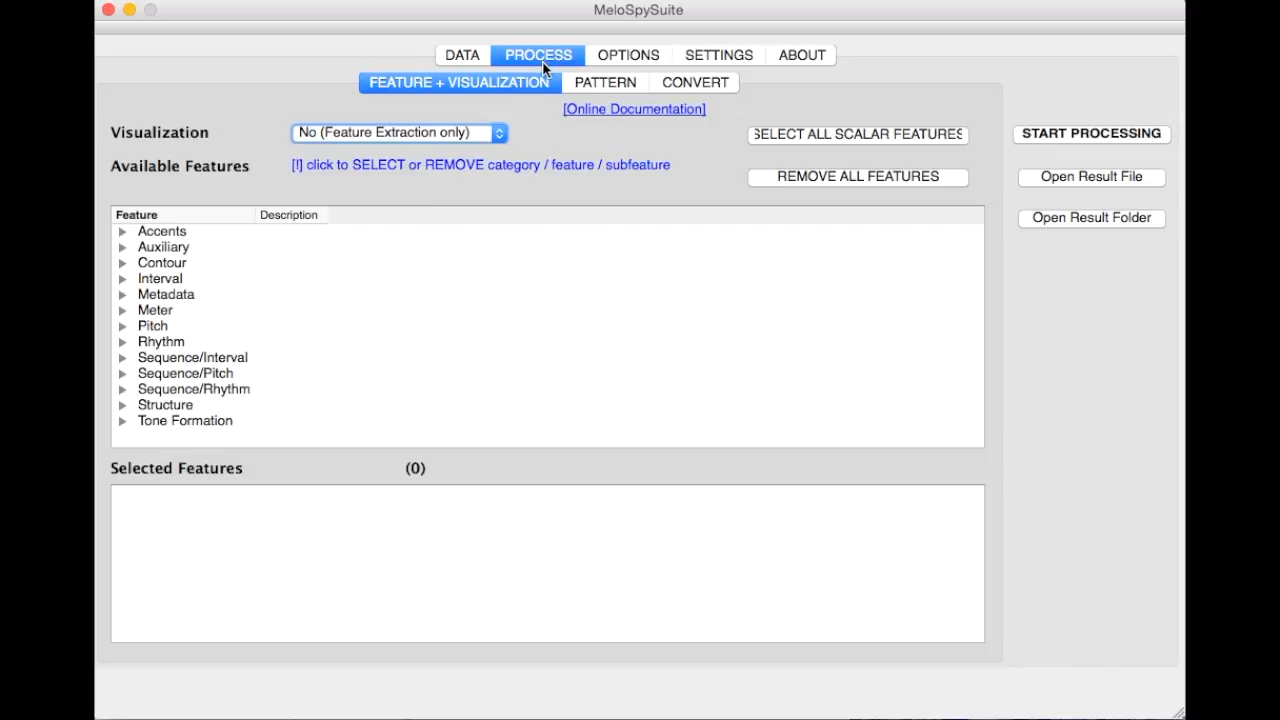
click(460, 82)
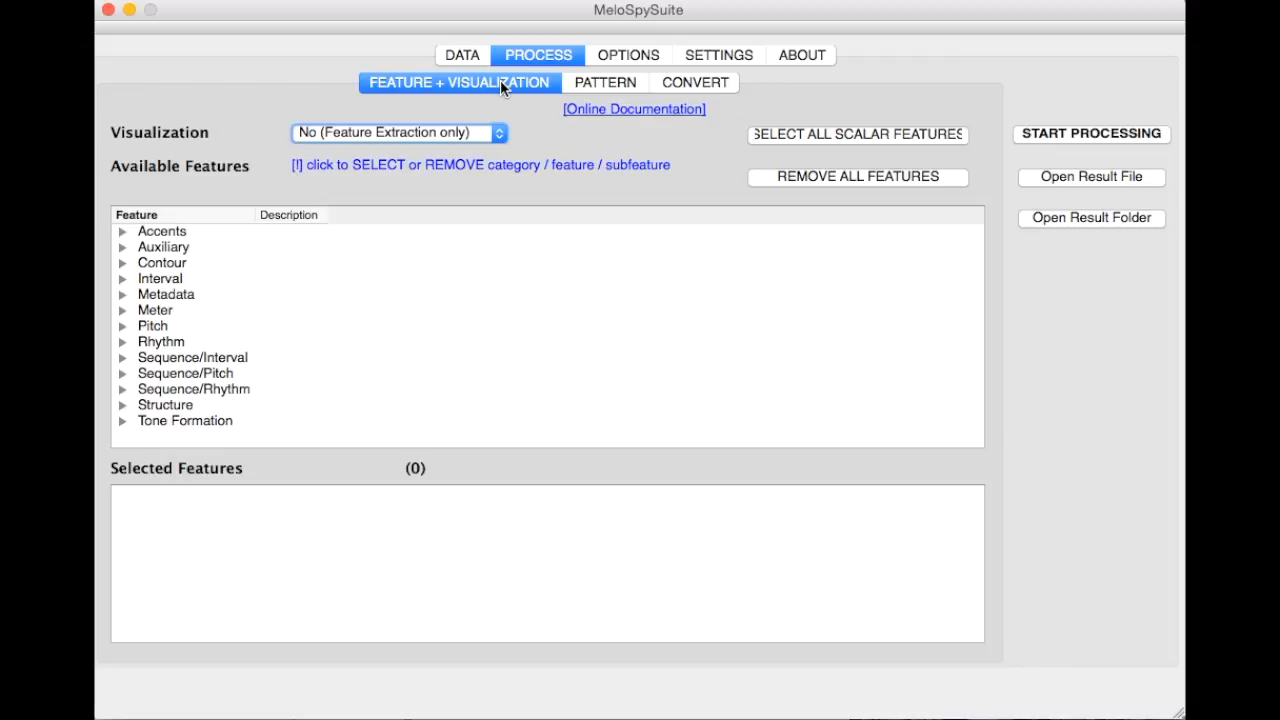
Show the Pattern sub-page with empty primary and secondary search query fields
click(396, 132)
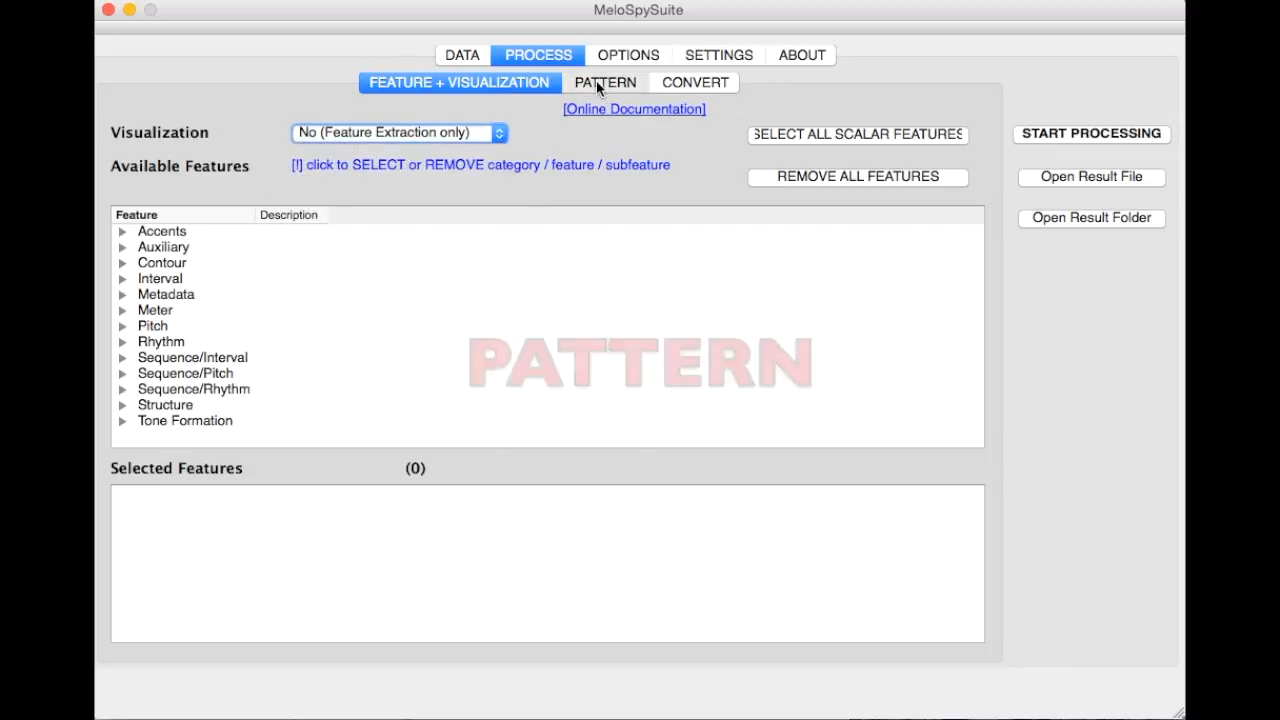
click(604, 82)
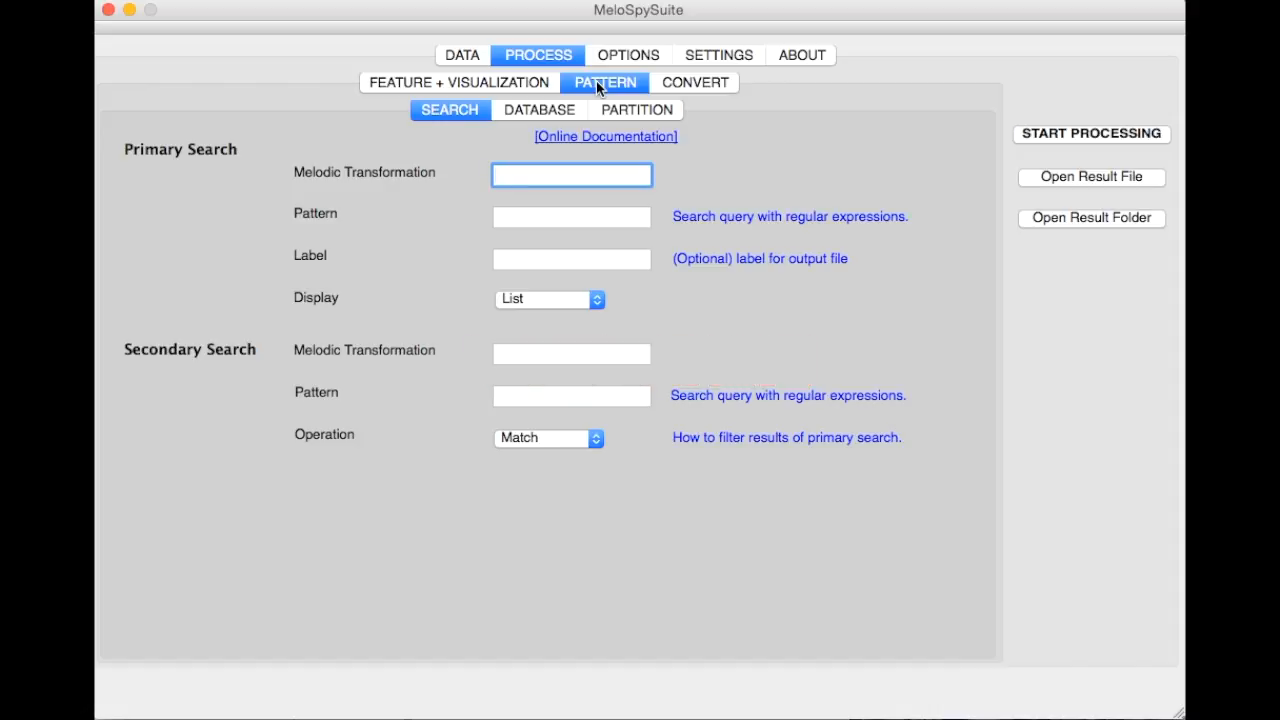
mouse_move(670, 90)
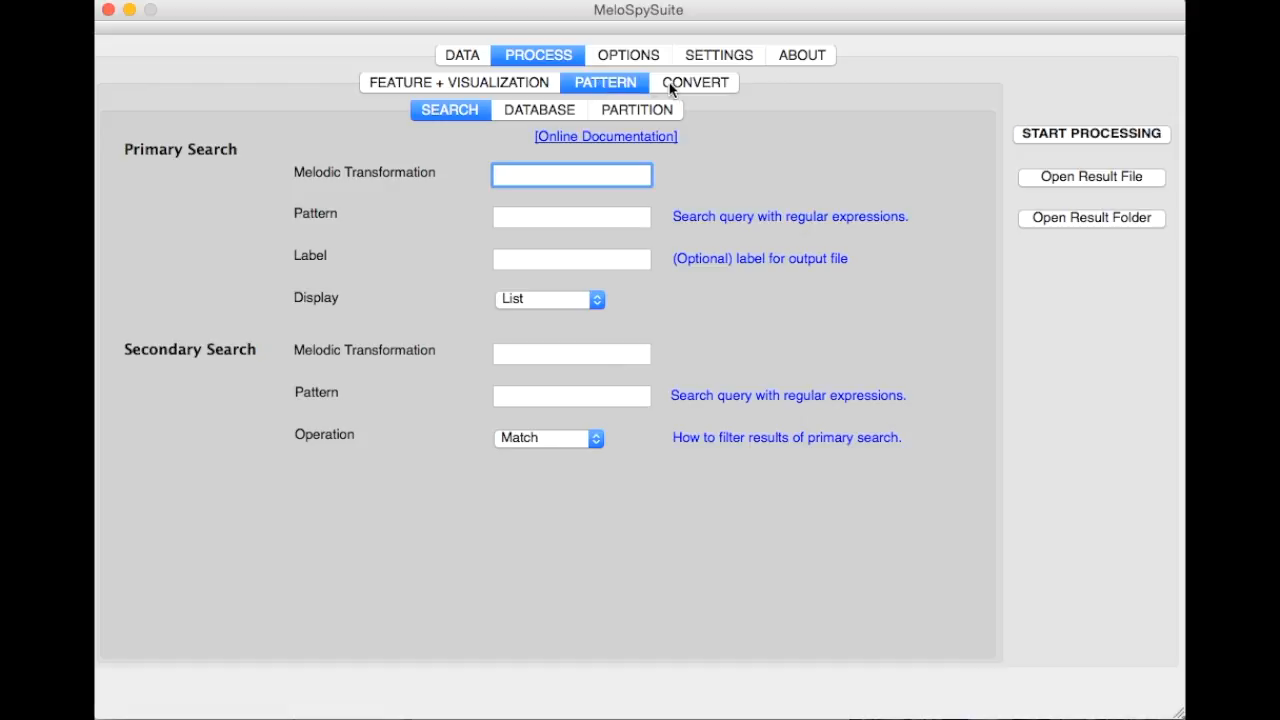
Show the Convert sub-page: midi output, no transposition, automatic tempo, quantization off
click(696, 82)
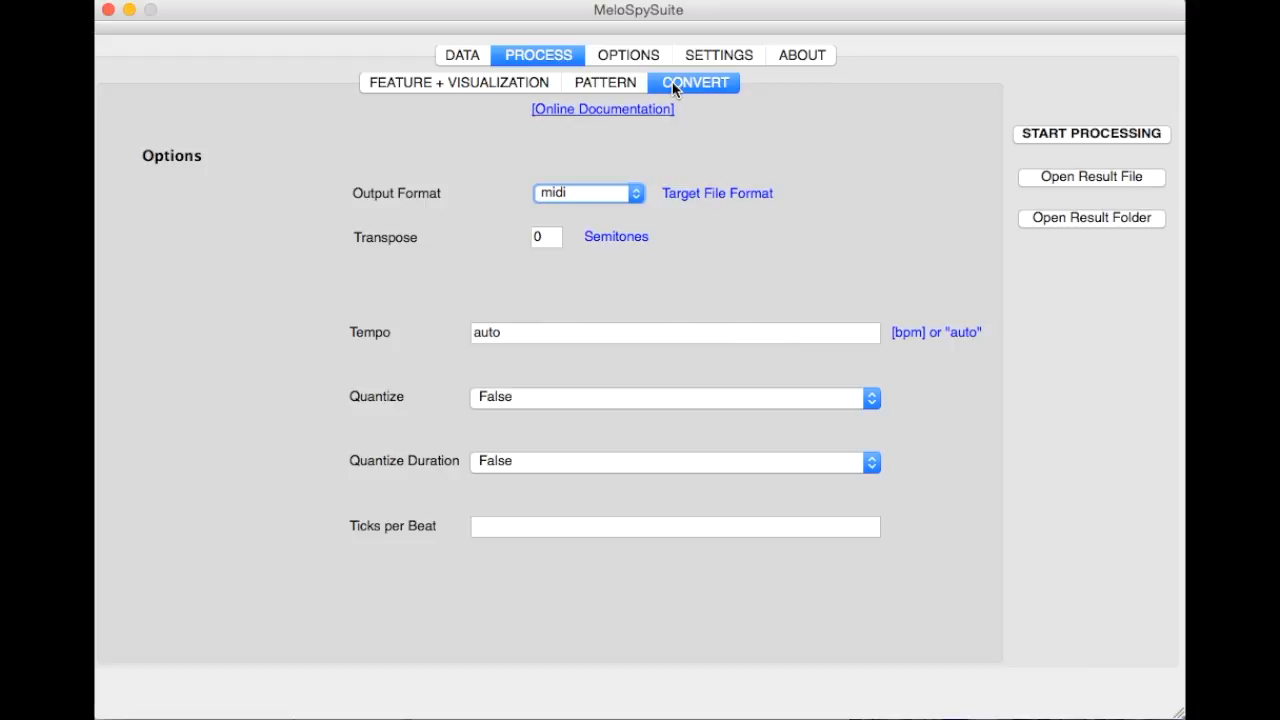
mouse_move(680, 78)
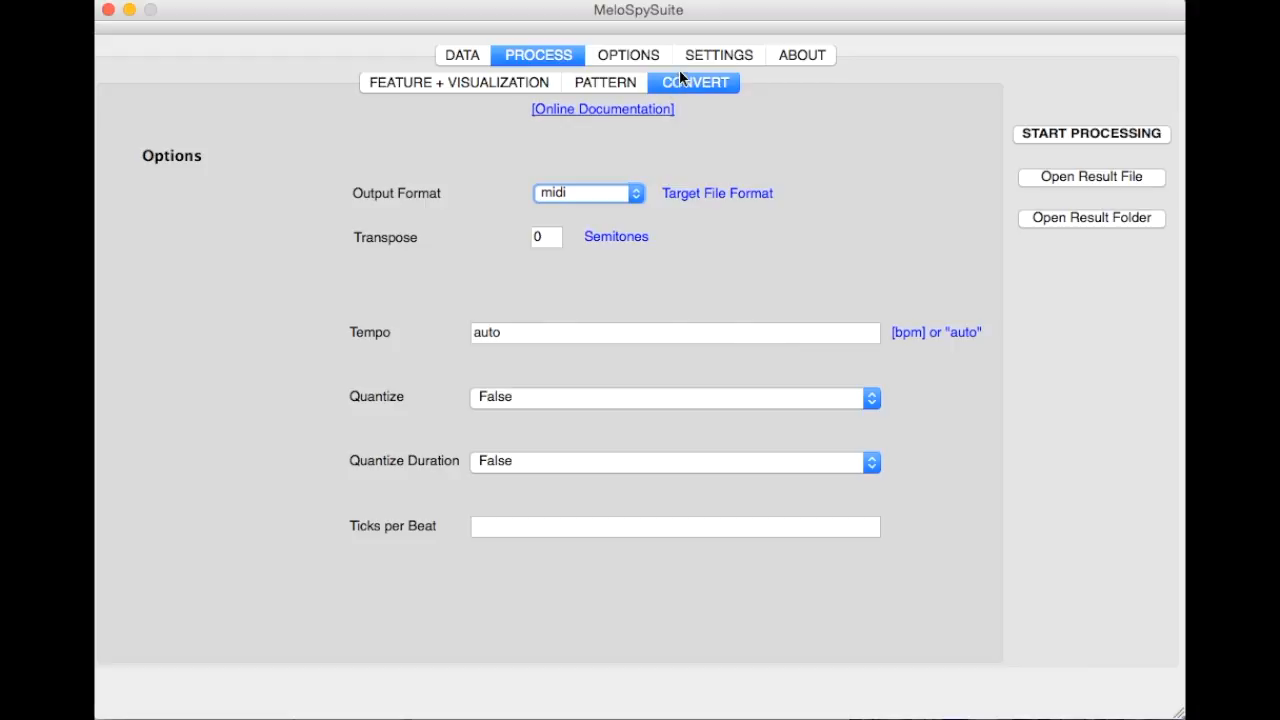
Review the Options page, then move on to the Settings page dated 25.09.2015
click(628, 56)
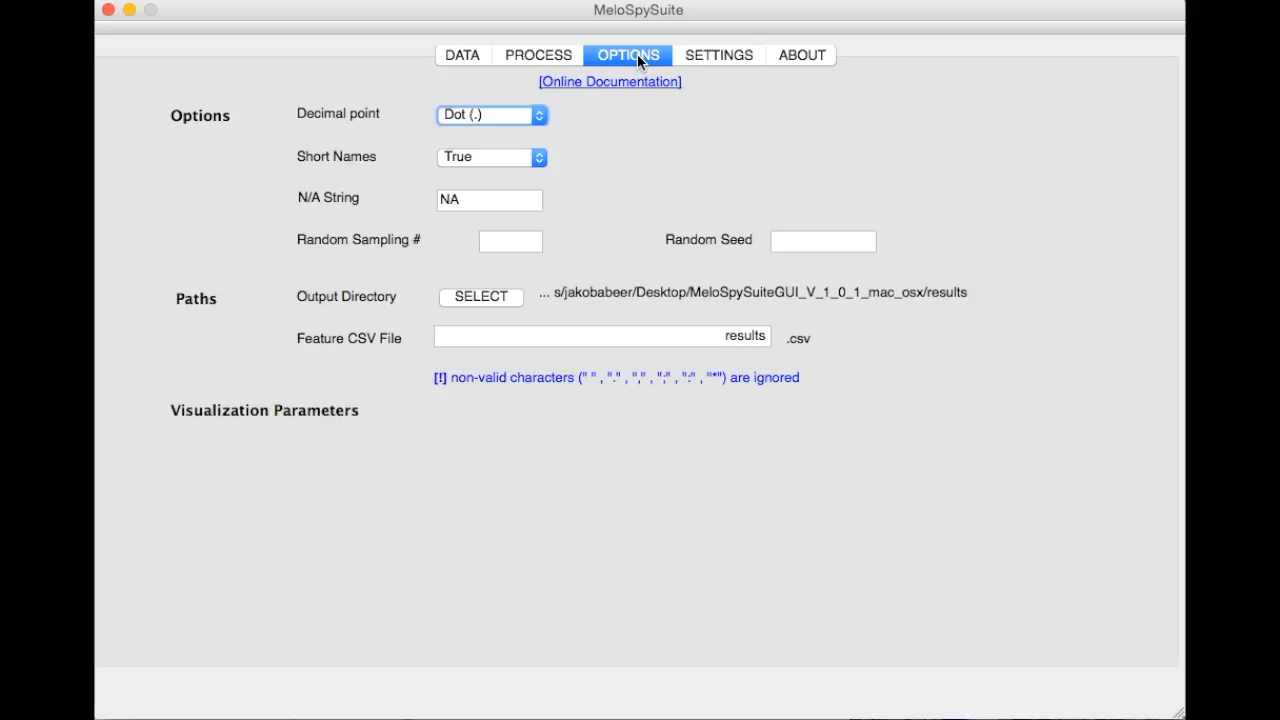
mouse_move(718, 56)
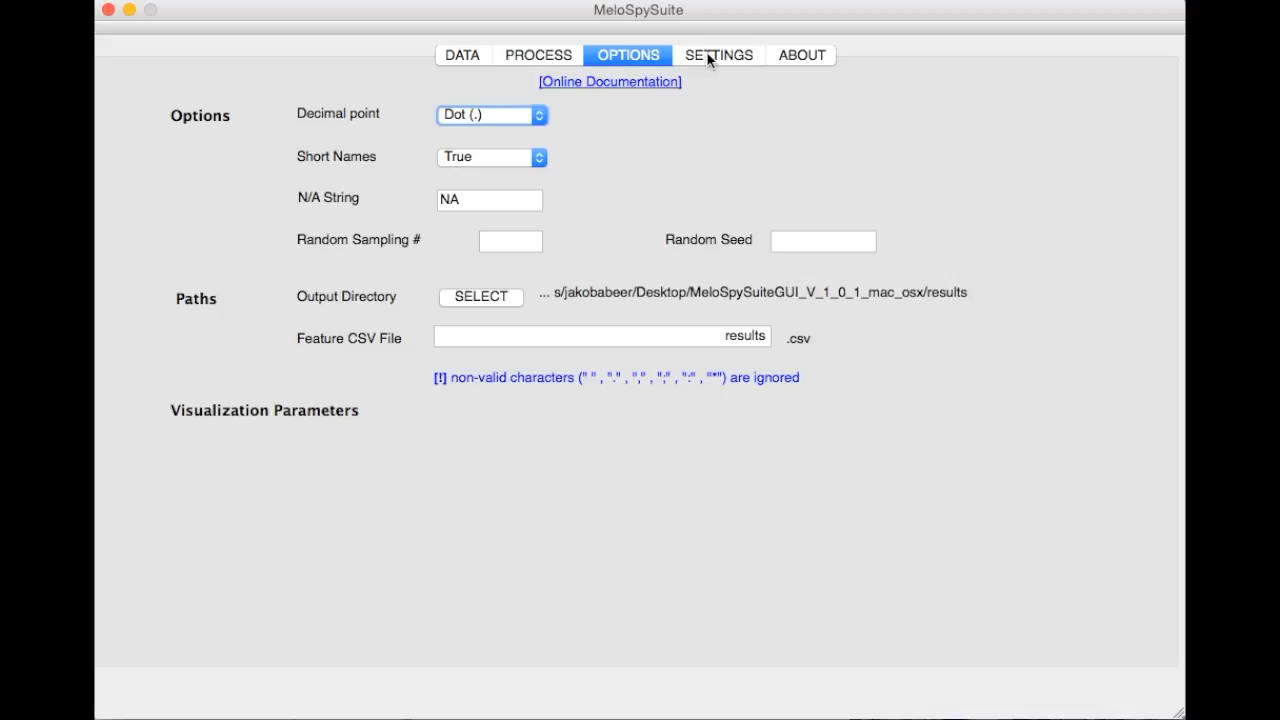
click(718, 56)
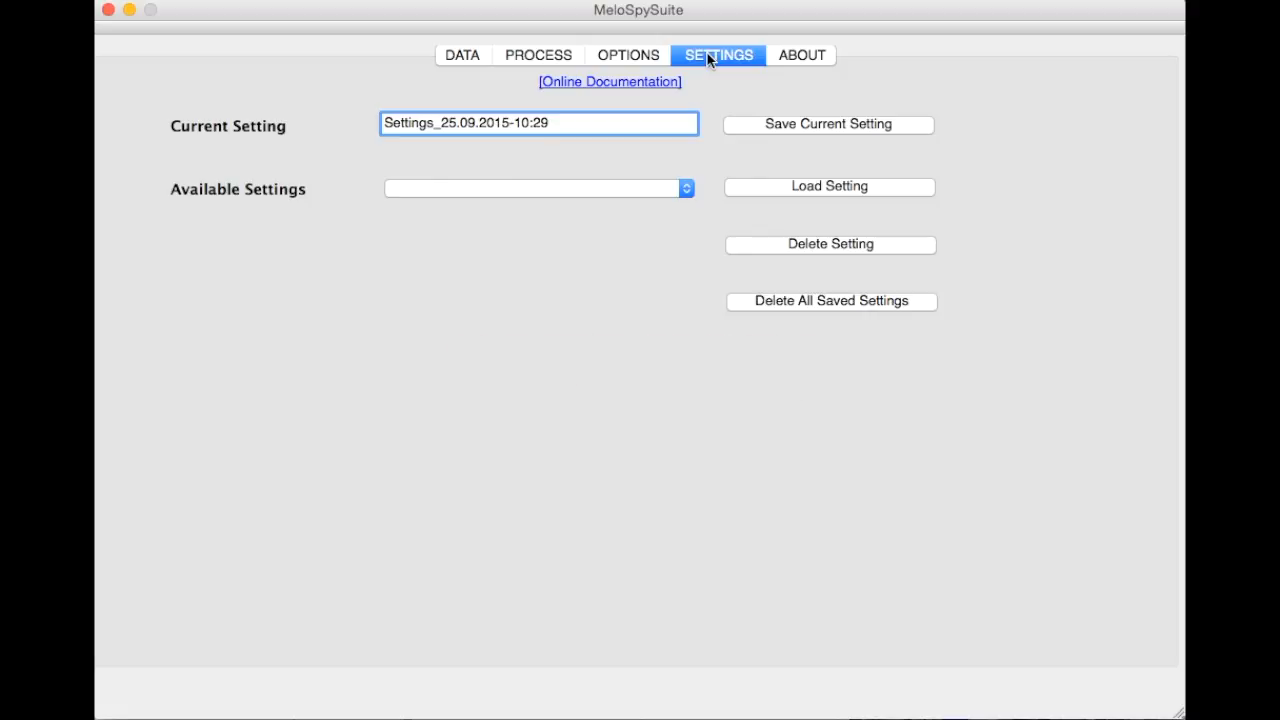
Show the About page with version 1.0, credits, GPL license and tutorial links
click(800, 56)
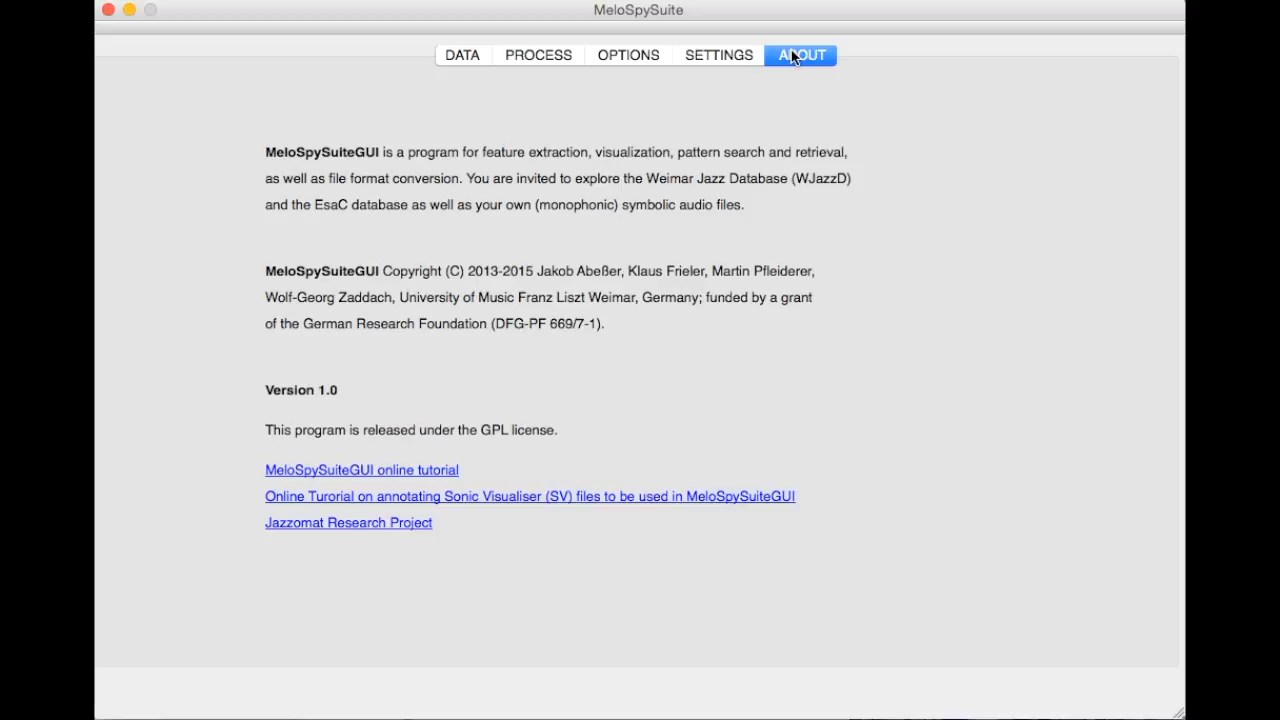
mouse_move(752, 56)
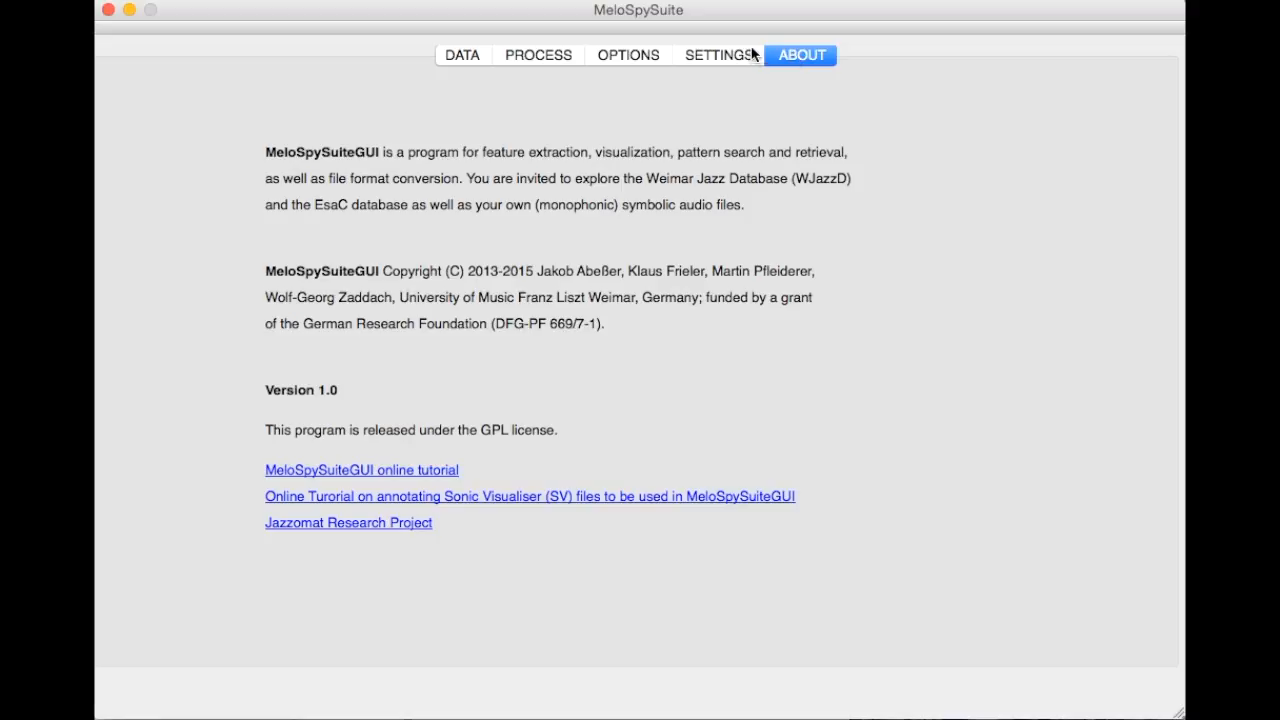
mouse_move(760, 40)
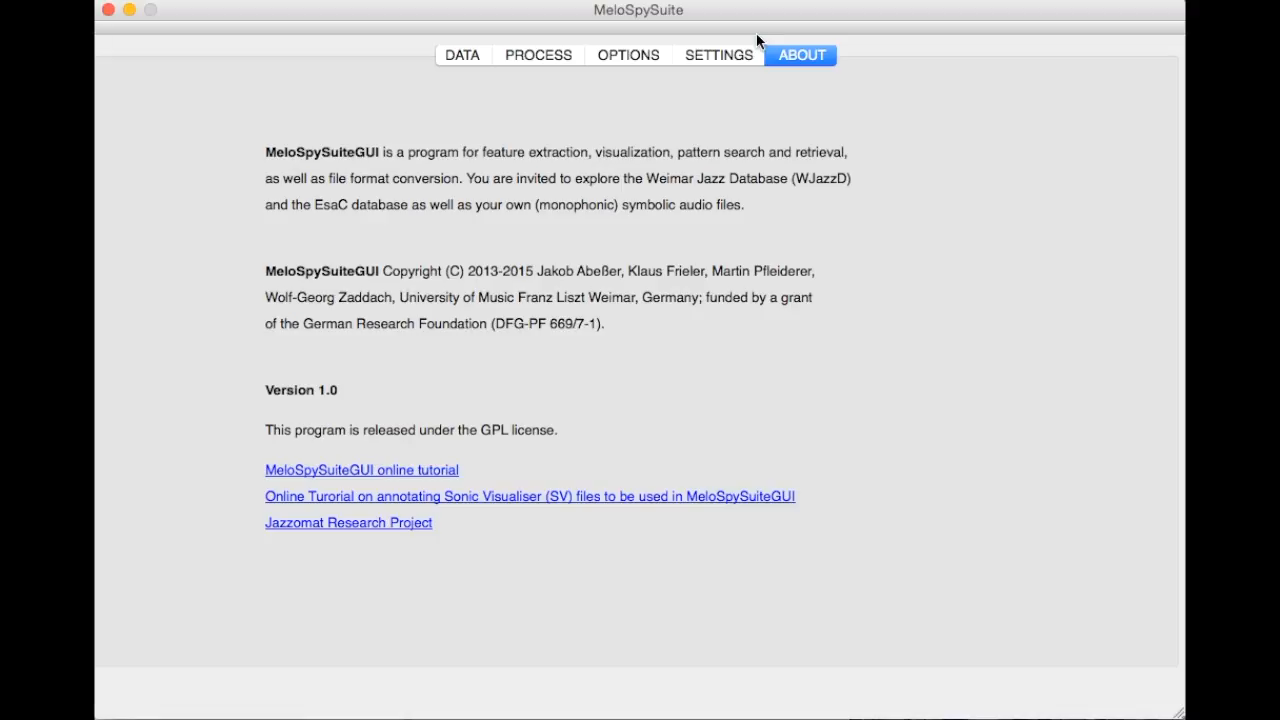